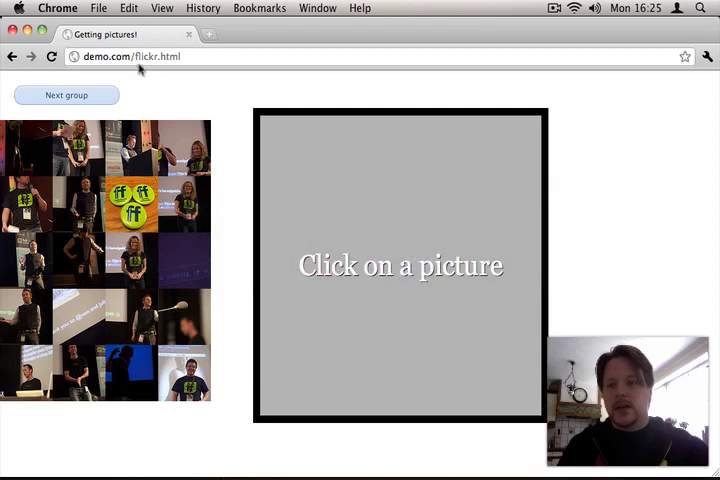
mouse_move(228, 144)
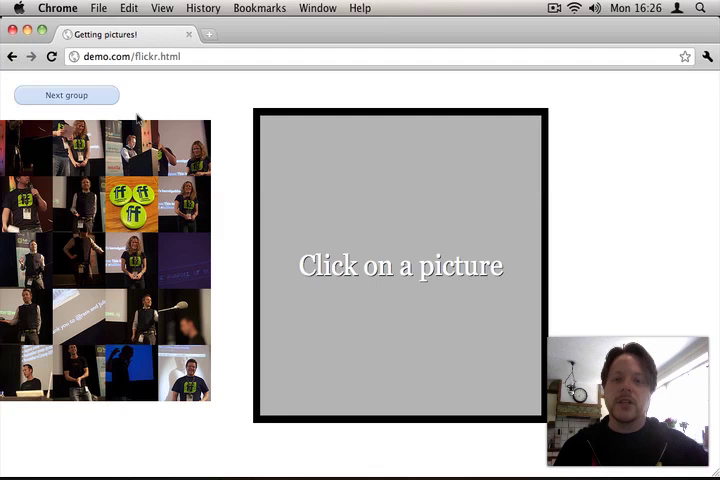
mouse_move(228, 224)
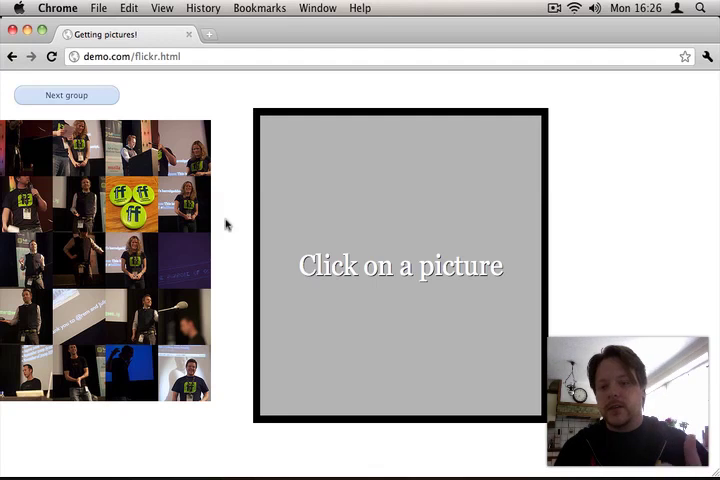
mouse_move(224, 224)
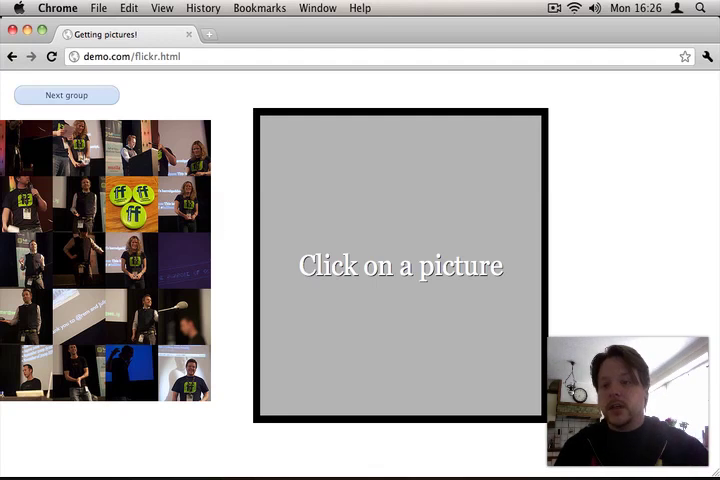
Show a thumbnail large in the viewer, then load the next group of Flickr pictures.
click(124, 202)
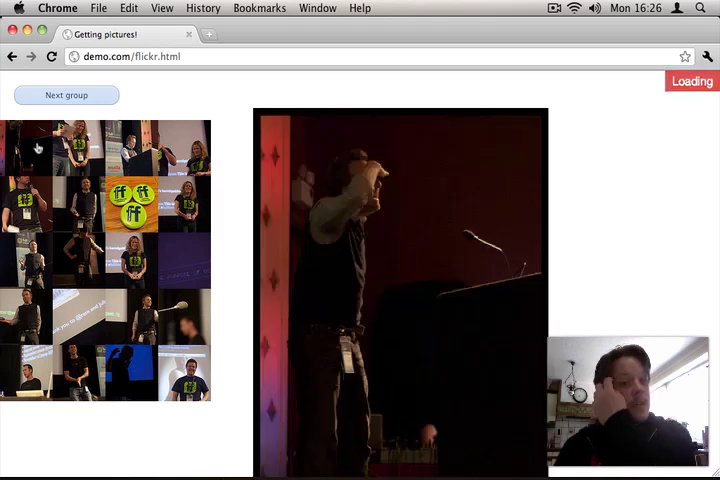
click(66, 96)
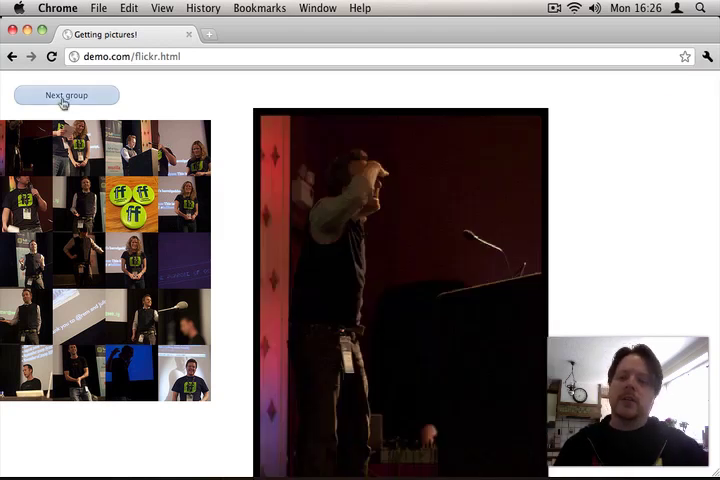
click(66, 96)
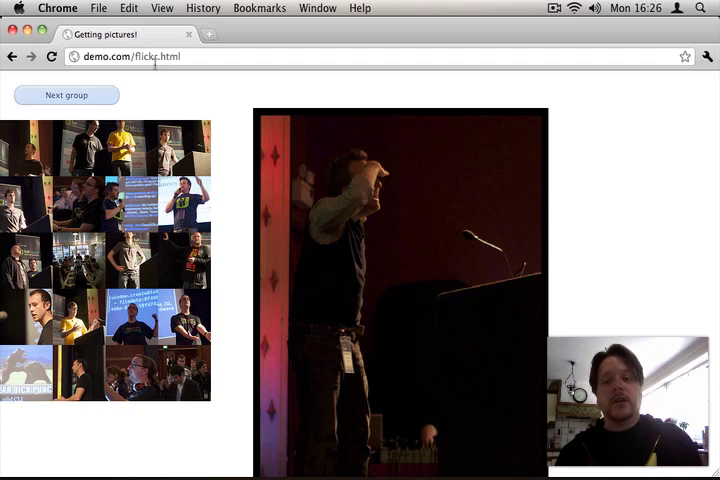
scroll(down, 3)
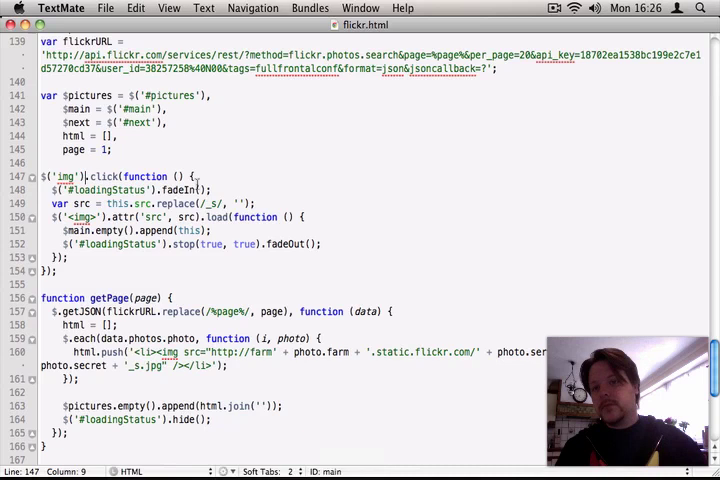
Switch to flickr.html in TextMate and locate the $('img').click handler.
scroll(up, 3)
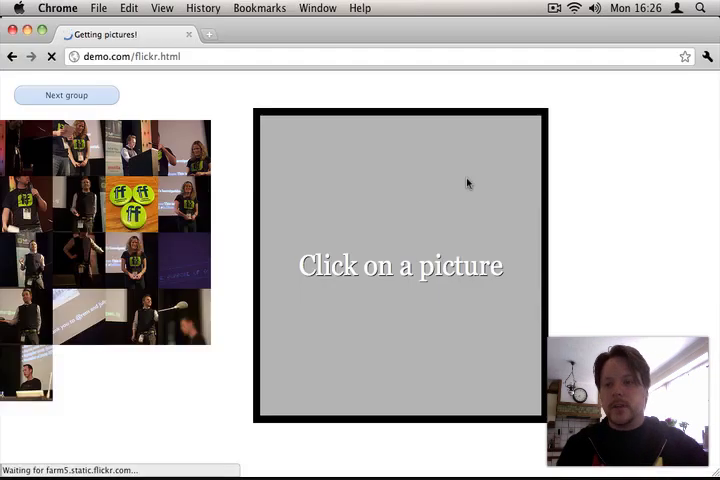
key(cmd+tab)
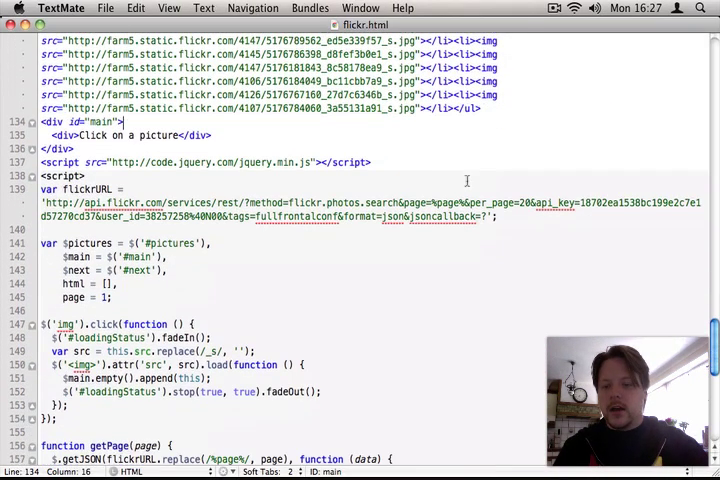
scroll(down, 3)
text(pictures.find)
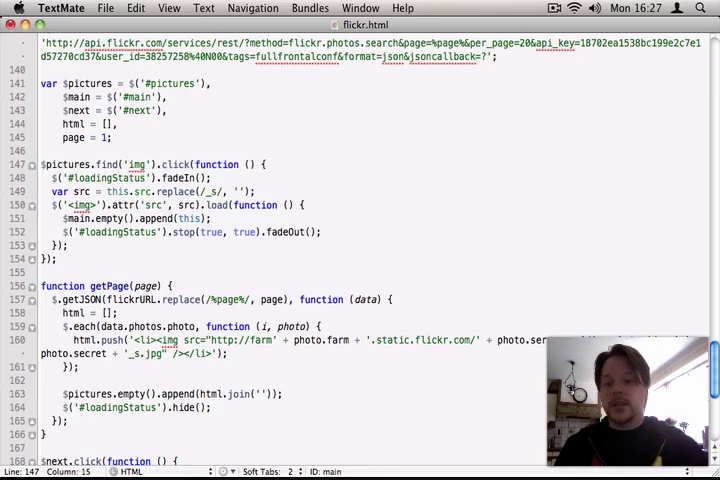
scroll(up, 3)
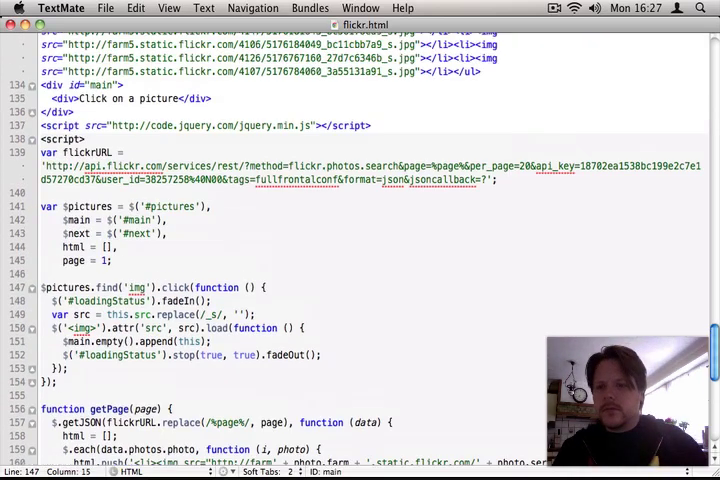
scroll(up, 3)
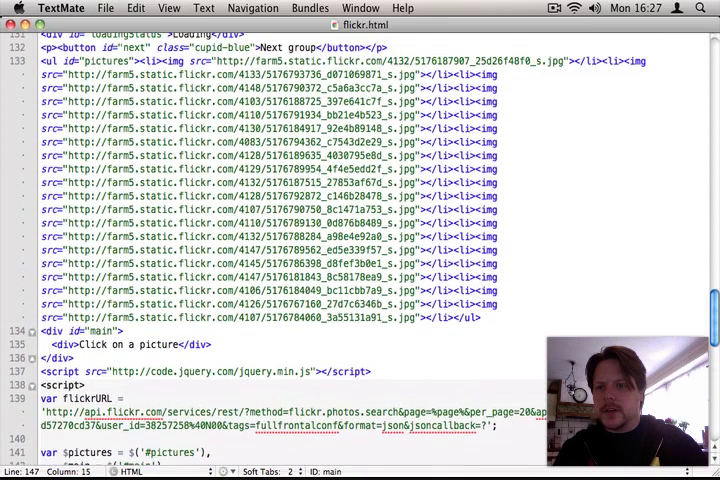
scroll(down, 3)
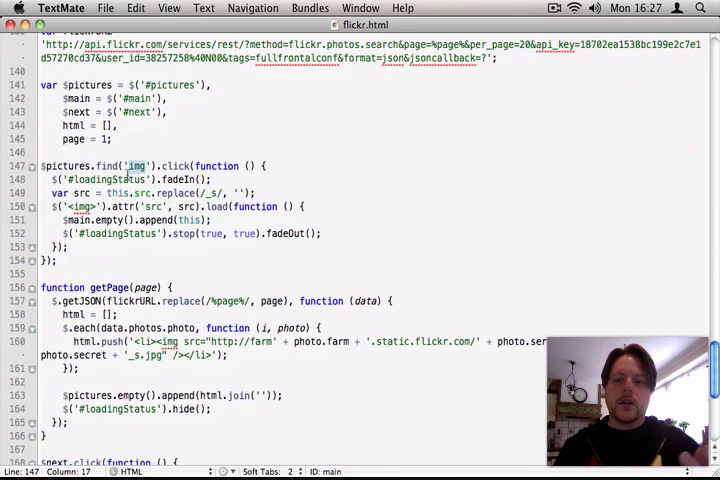
Change $('img').click to $pictures.find('img').click so only list images respond.
click(118, 192)
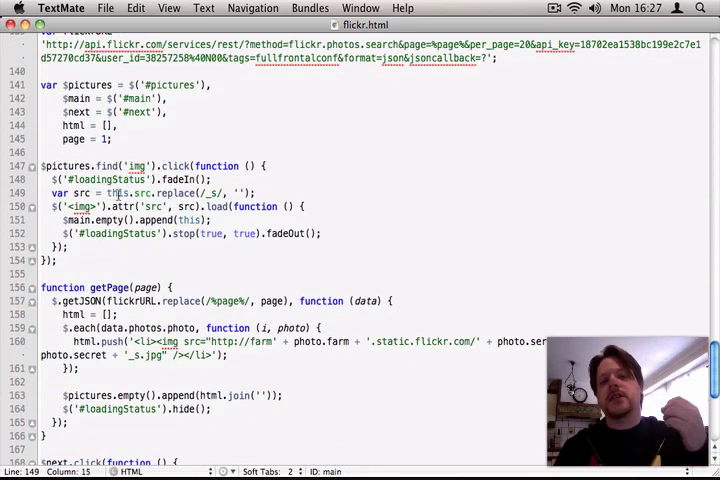
scroll(up, 3)
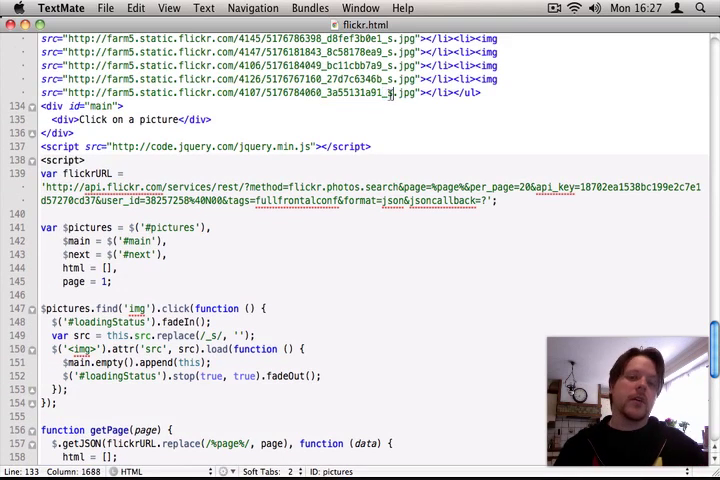
scroll(down, 3)
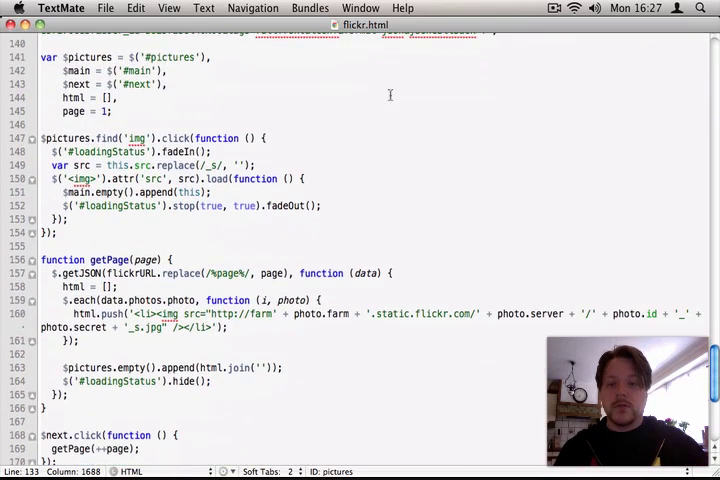
scroll(down, 3)
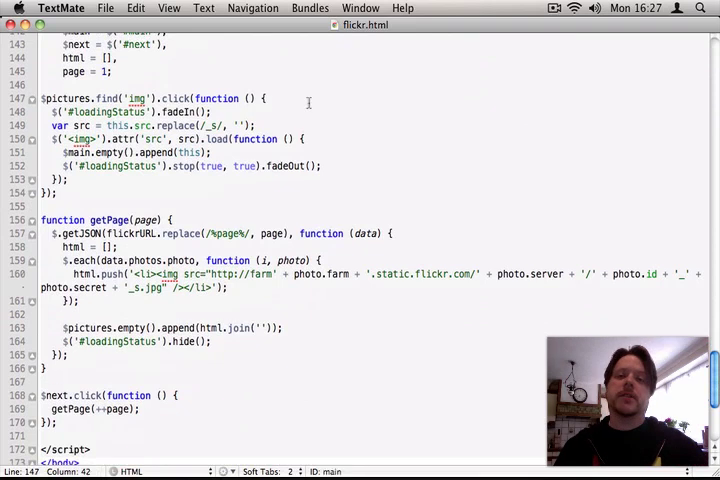
scroll(down, 3)
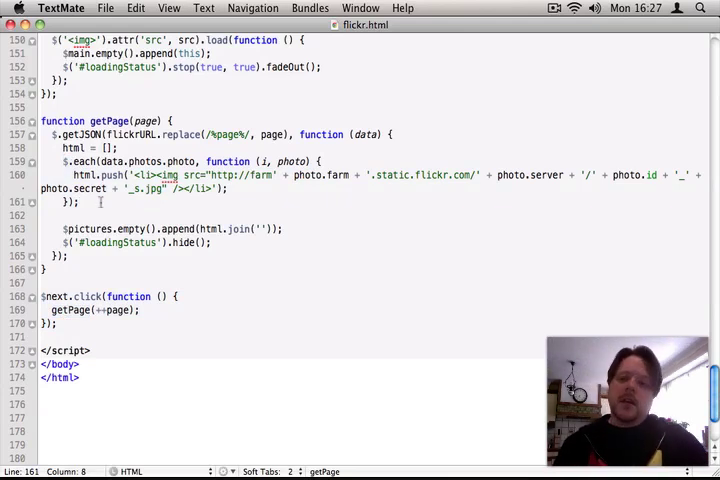
Select the $pictures.find('img').click(...) handler block for copying.
scroll(up, 3)
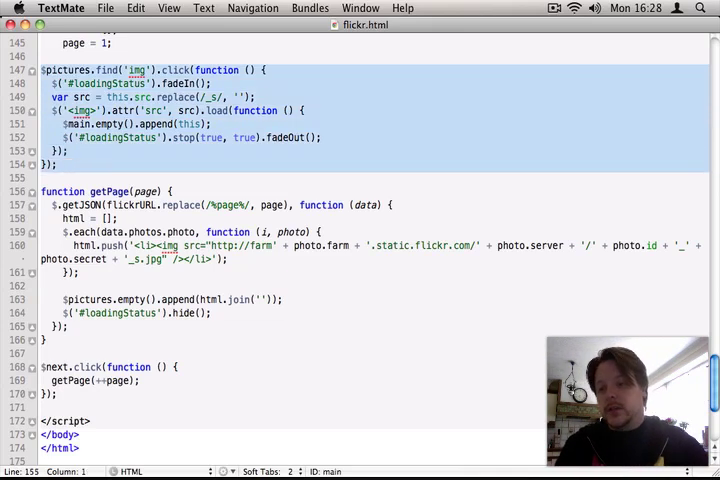
Paste the image click handler after $('#loadingStatus').hide() in getPage and return to Chrome.
click(224, 312)
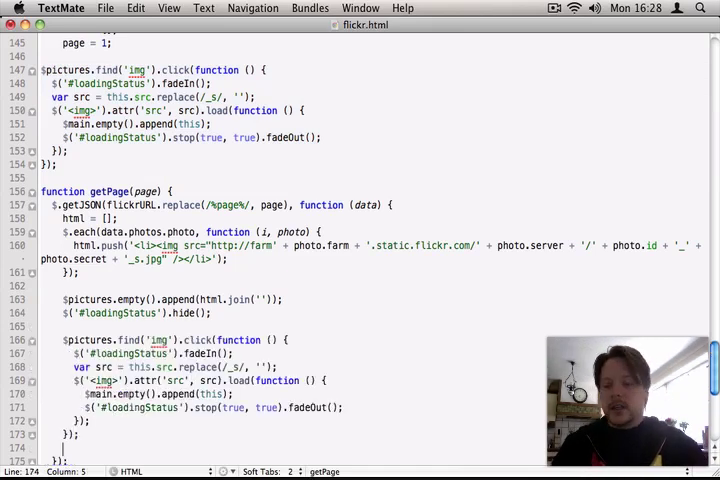
scroll(down, 3)
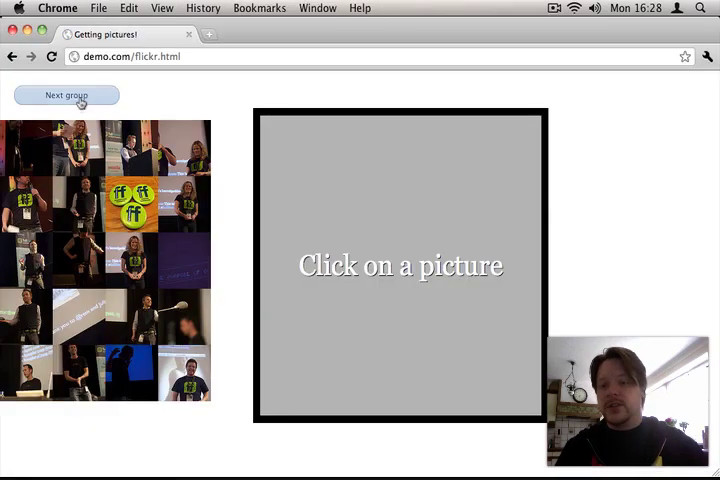
click(66, 96)
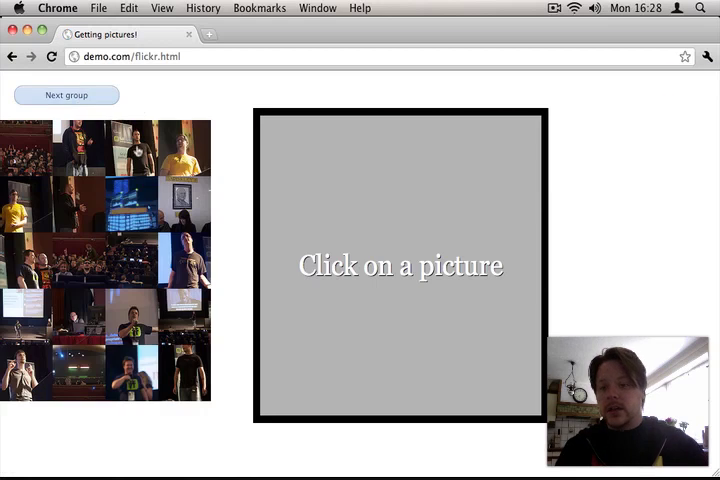
Click a thumbnail from the newly loaded group and see that no picture shows.
click(124, 200)
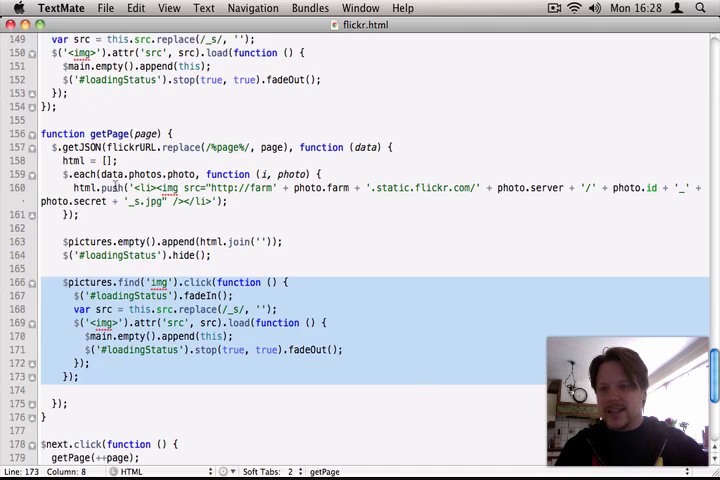
scroll(up, 3)
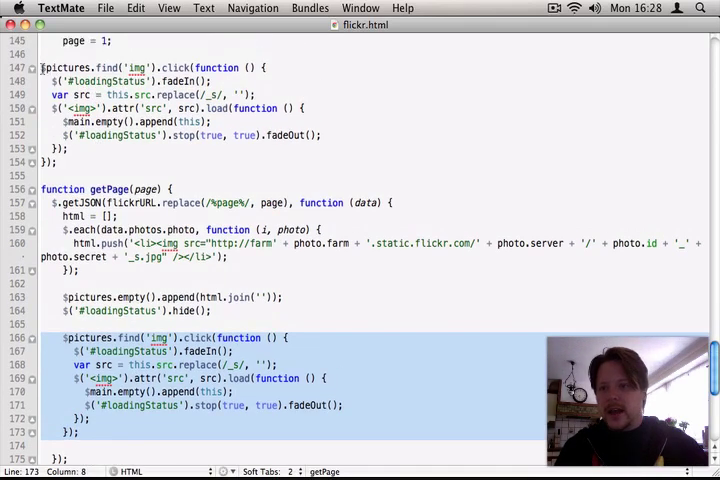
click(92, 162)
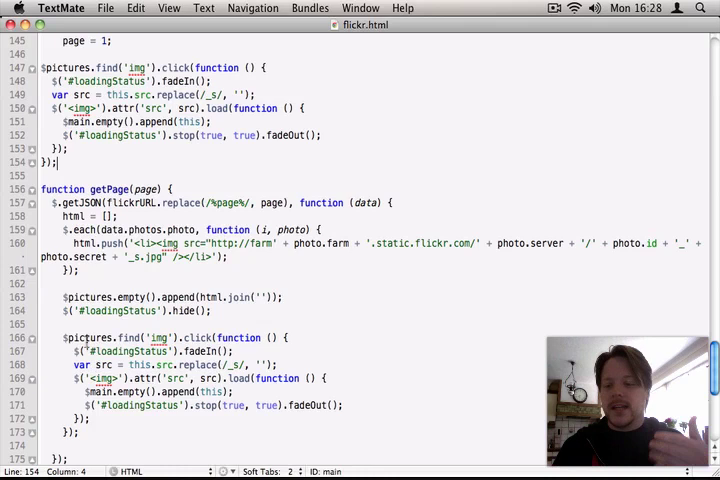
click(76, 336)
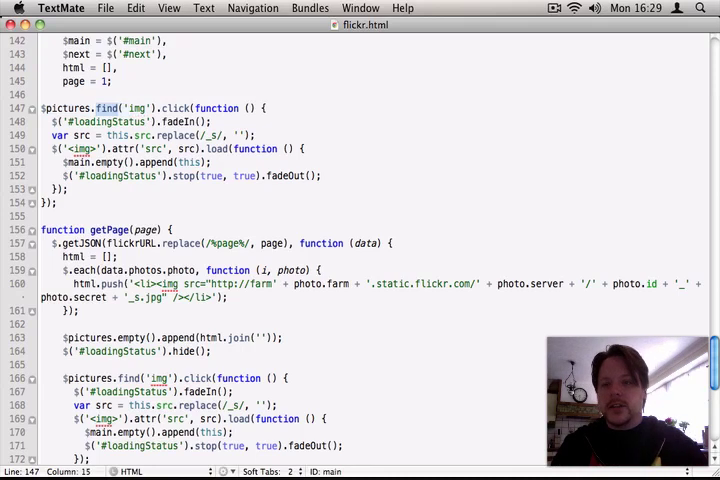
Use $pictures.delegate('img', 'click', …), keep the old find/click line commented, and remove getPage's duplicate.
text(delegate)
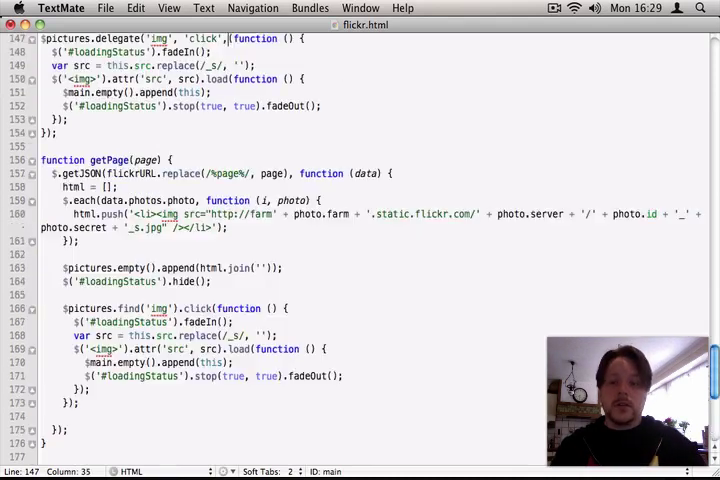
scroll(up, 3)
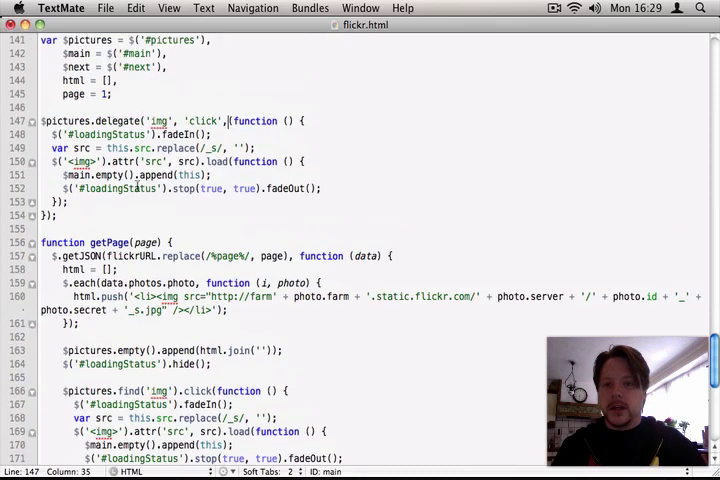
scroll(down, 3)
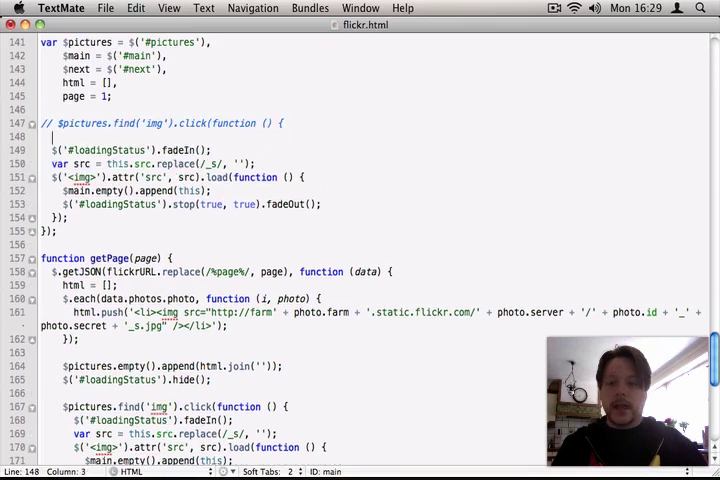
text($pictures.find('img').click(function () {)
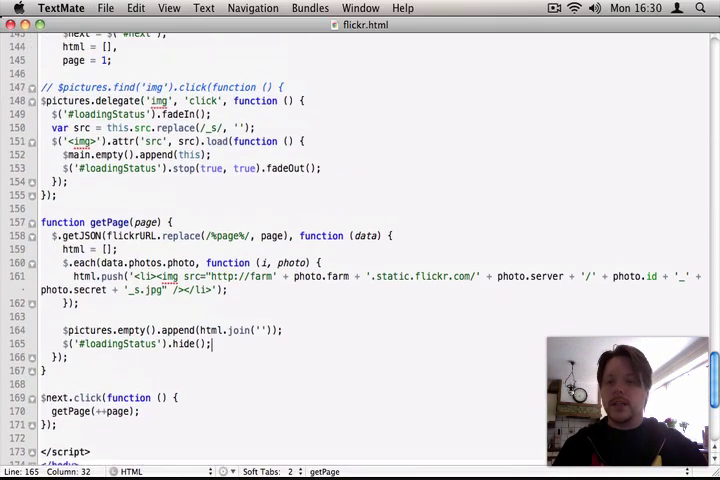
Reload the Flickr page and confirm thumbnails from the next group open large.
click(76, 100)
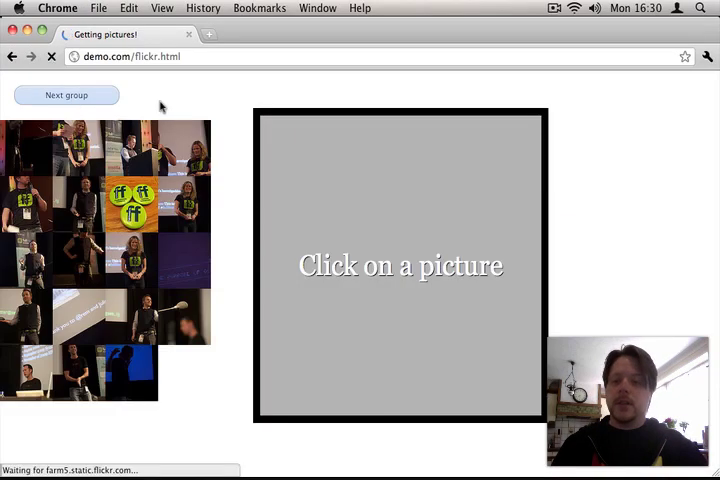
click(128, 208)
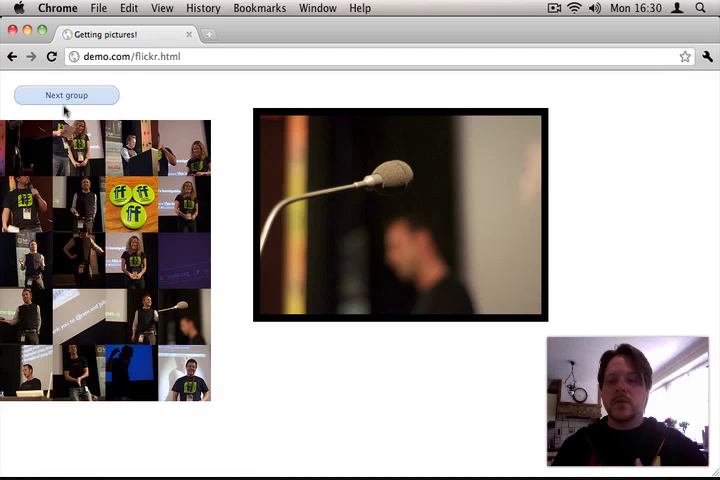
click(66, 96)
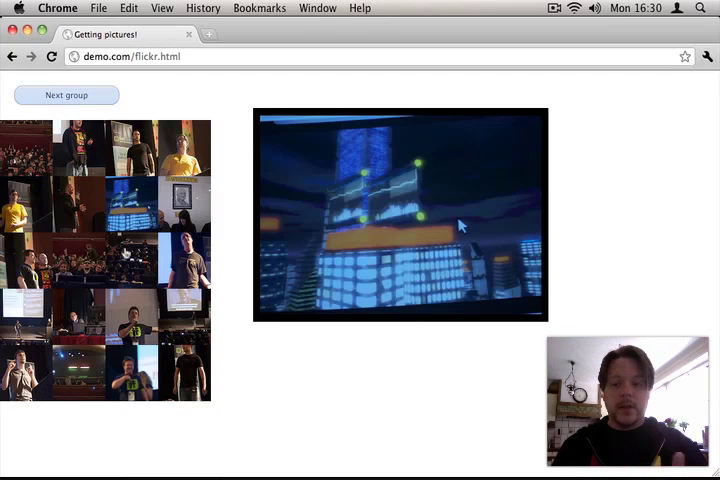
click(66, 96)
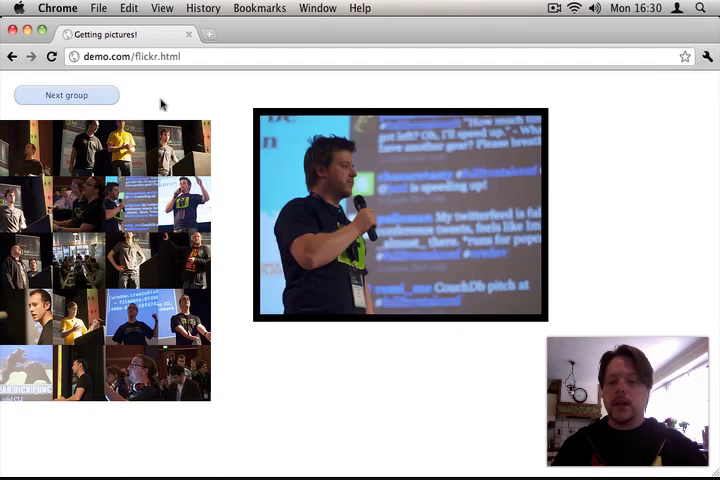
scroll(down, 3)
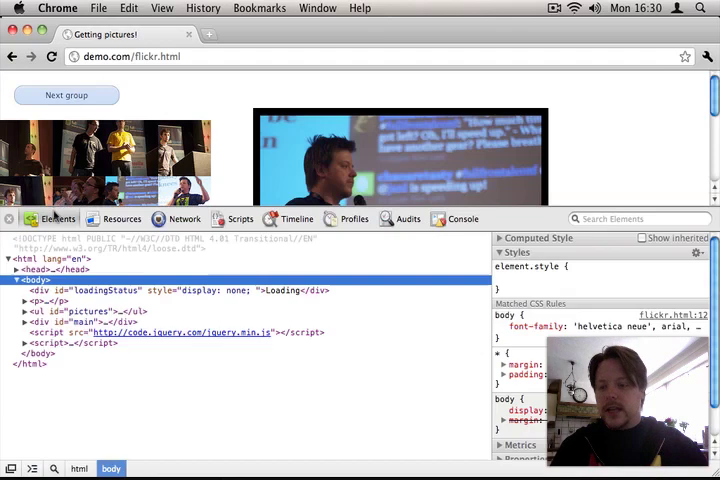
Expand ul#pictures in DevTools Elements and inspect its li items.
click(24, 312)
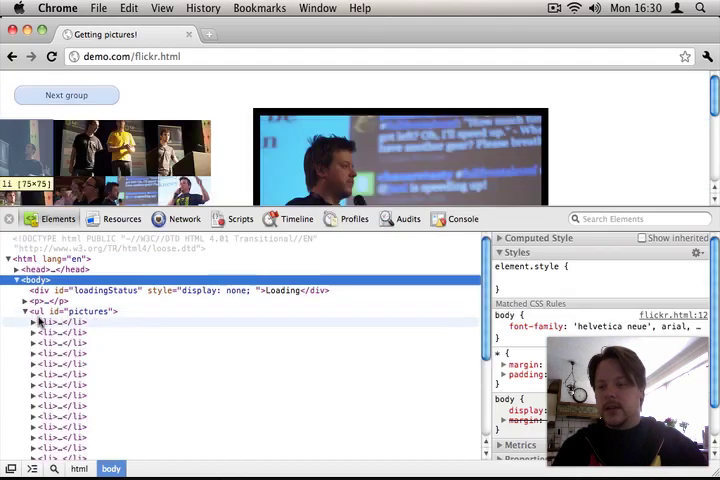
click(74, 312)
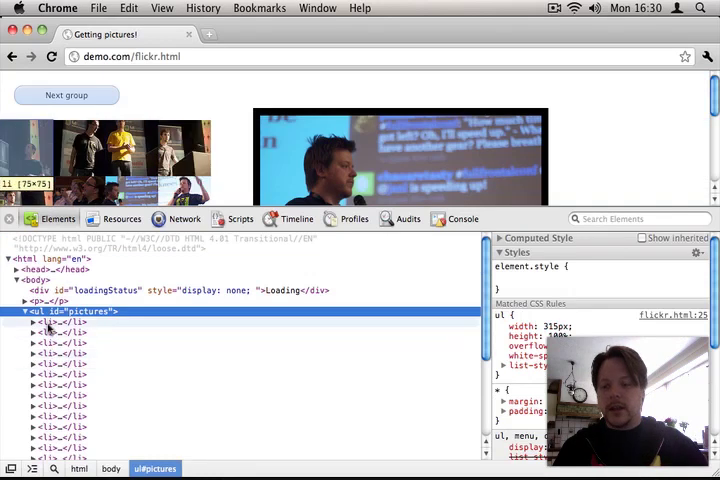
click(34, 320)
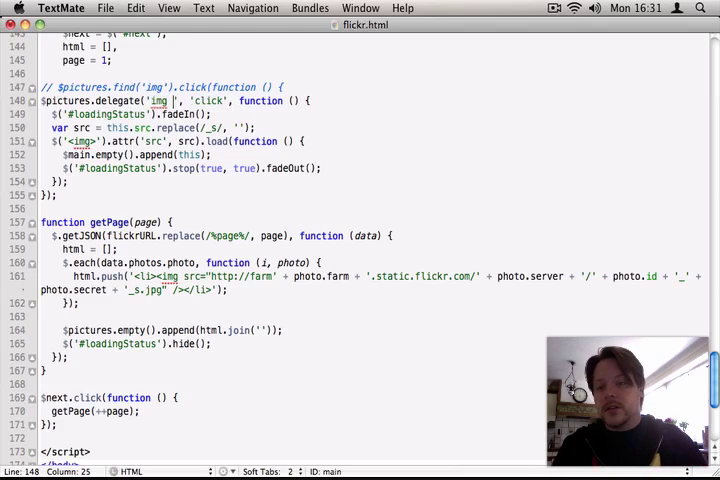
Change the delegate selector from 'img' to 'li img'.
text(li)
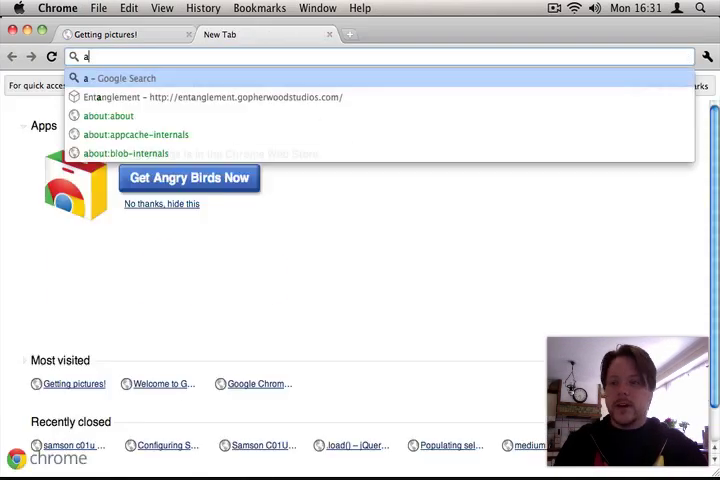
Visit api.jquery.com/delegate and read through to the .undelegate() documentation.
text(api.jquery.com/delegate)
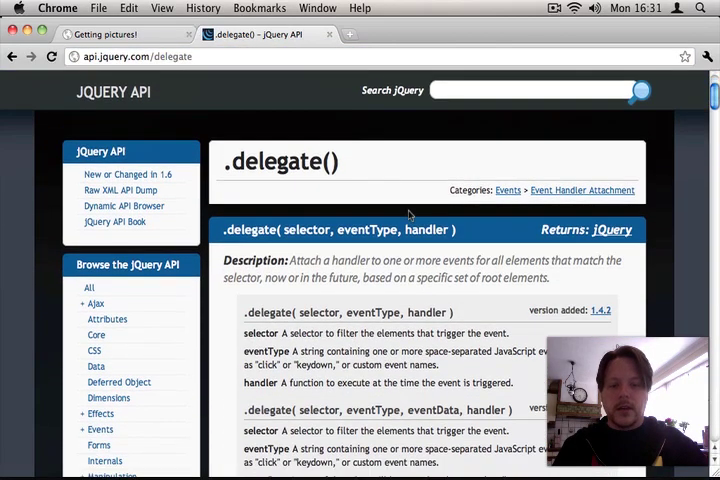
scroll(down, 3)
text(un)
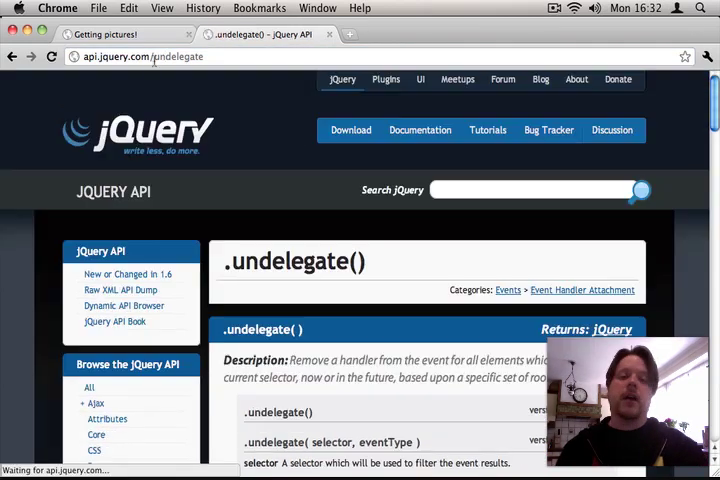
scroll(down, 3)
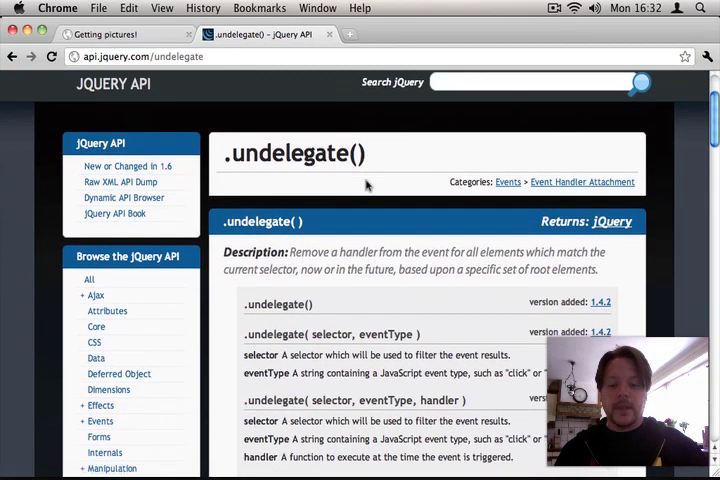
scroll(down, 3)
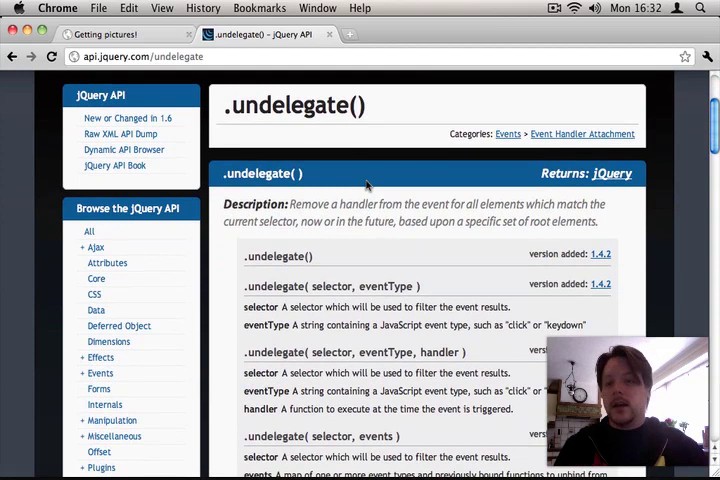